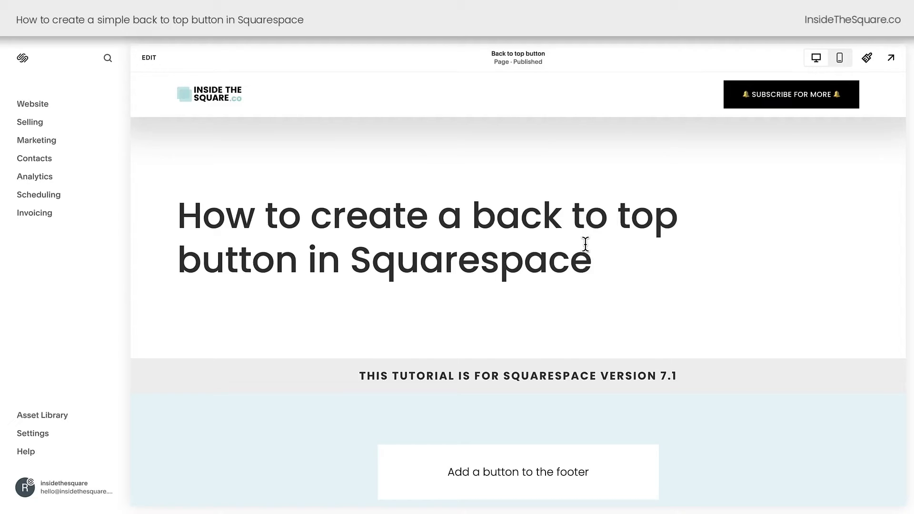
Step: Review the instructions, highlighting the word 'footer'
scroll("down", 3)
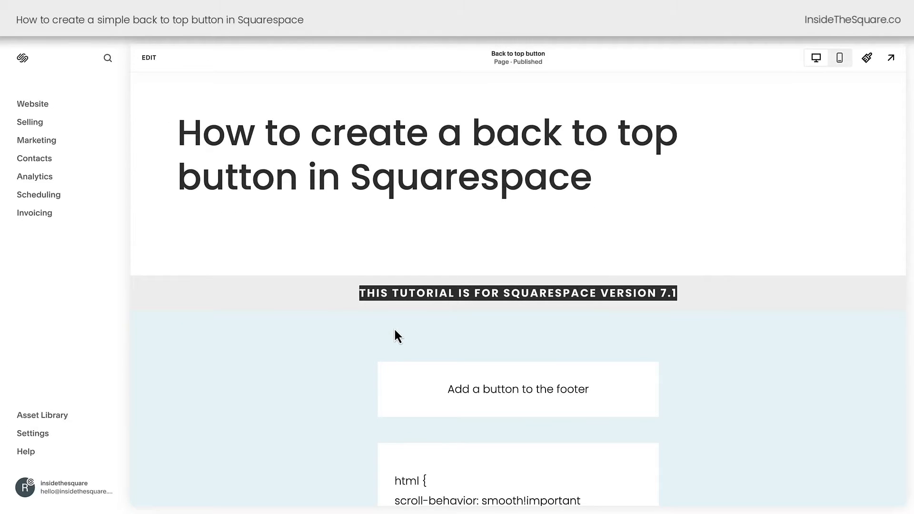
scroll("down", 3)
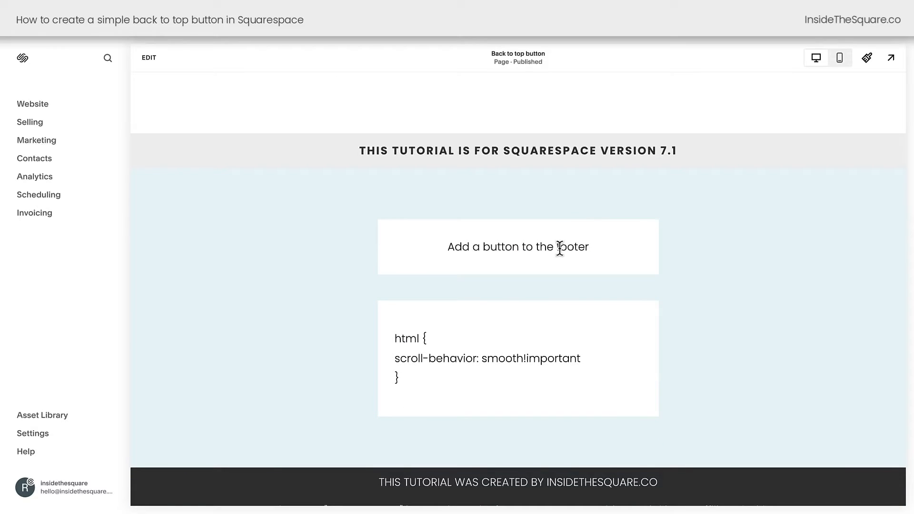
double_click(574, 247)
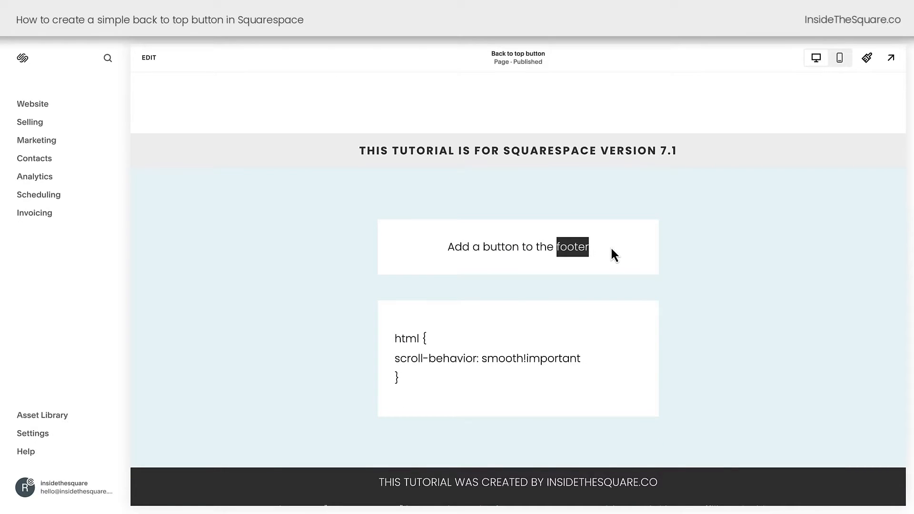
scroll("down", 3)
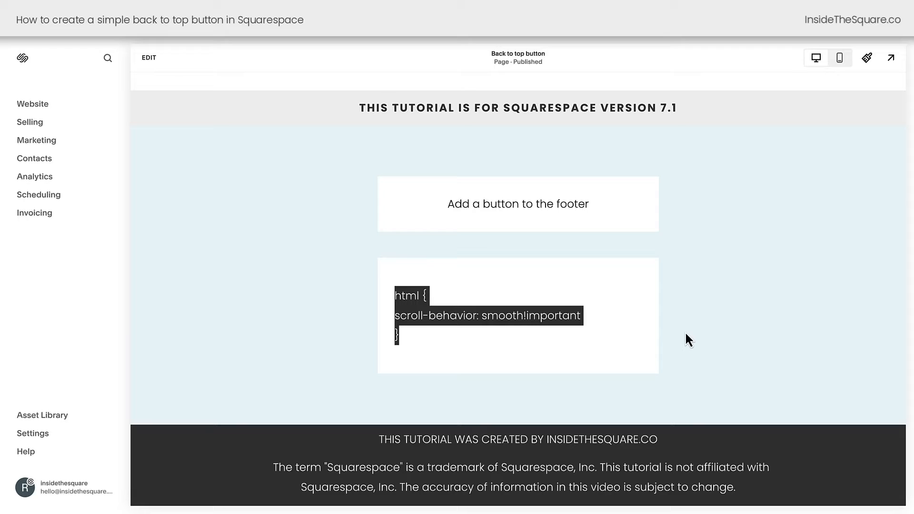
mouse_move(610, 343)
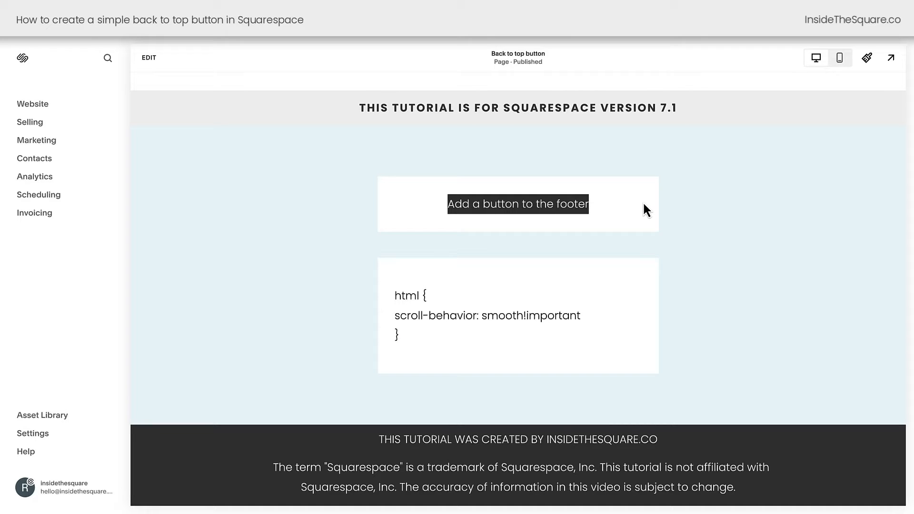
Step: Enter footer editing and choose a Button block to add to the footer
left_click(148, 57)
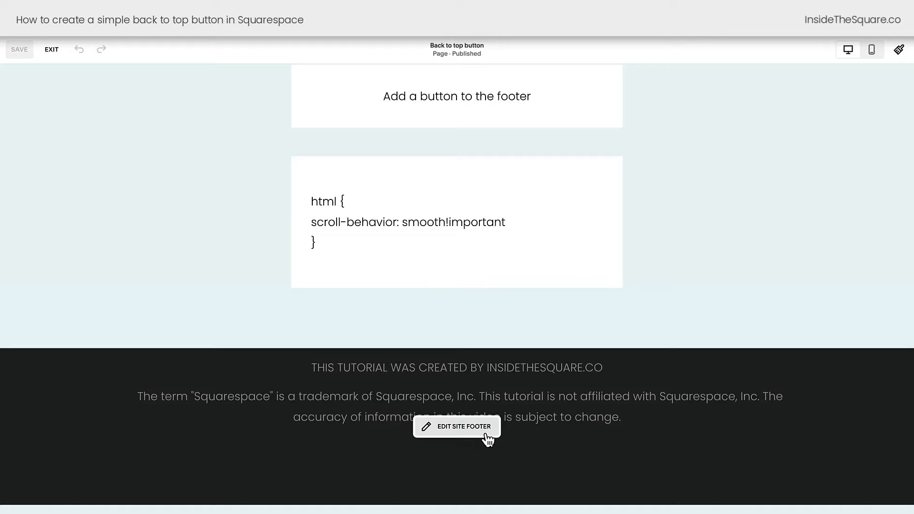
left_click(464, 427)
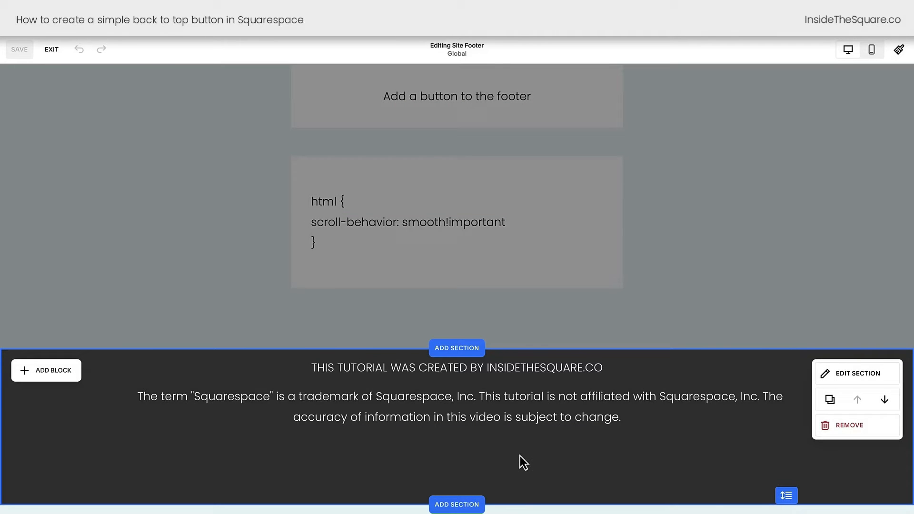
left_click(47, 371)
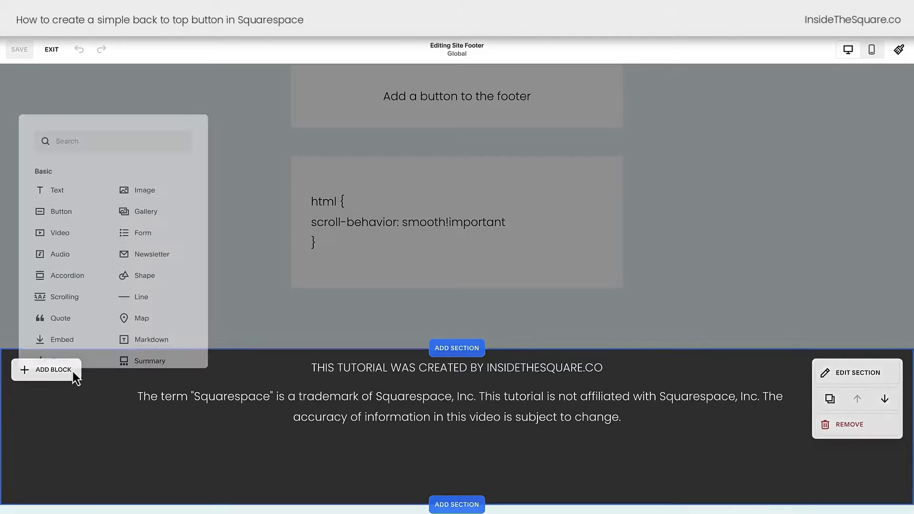
left_click(61, 211)
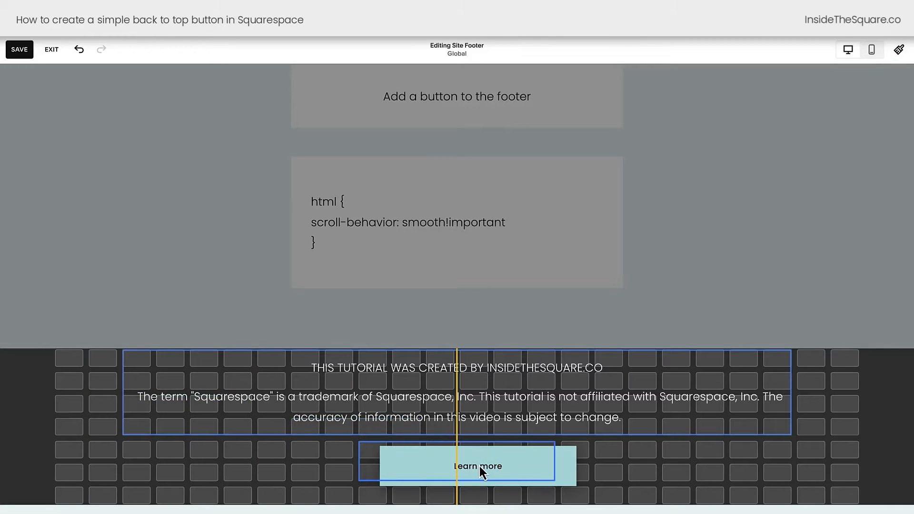
Step: Place the button below the footer text and set its label to 'BACK TO TOP'
left_click(481, 466)
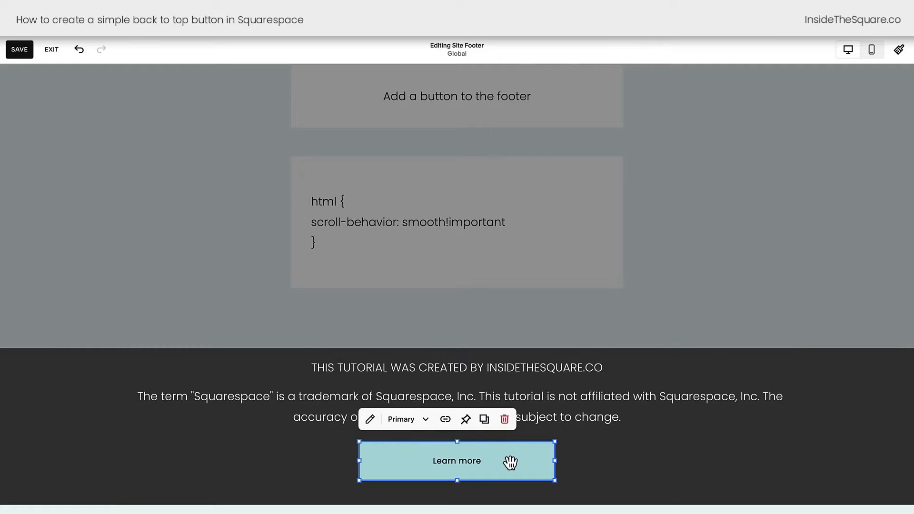
left_click(370, 420)
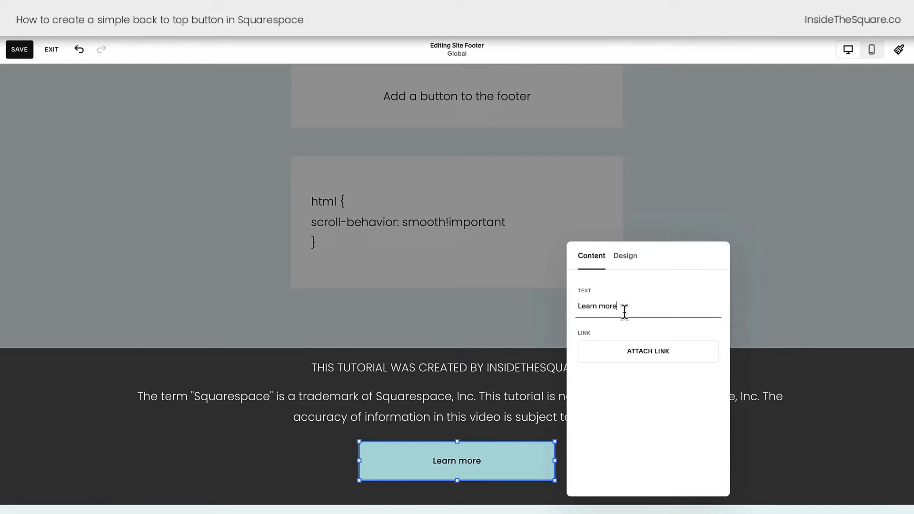
type("BACK TO TOP")
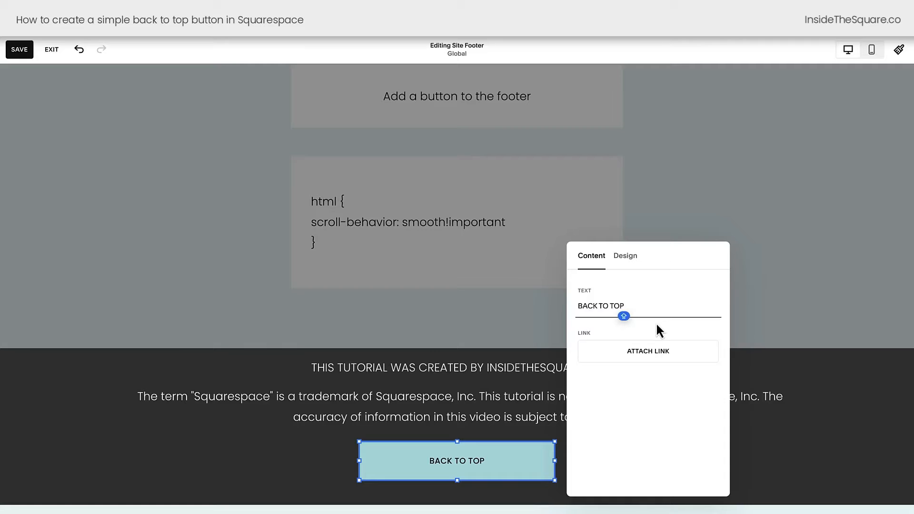
Step: Link the button to '#' with 'Open link in new tab' turned off
left_click(648, 352)
type("#")
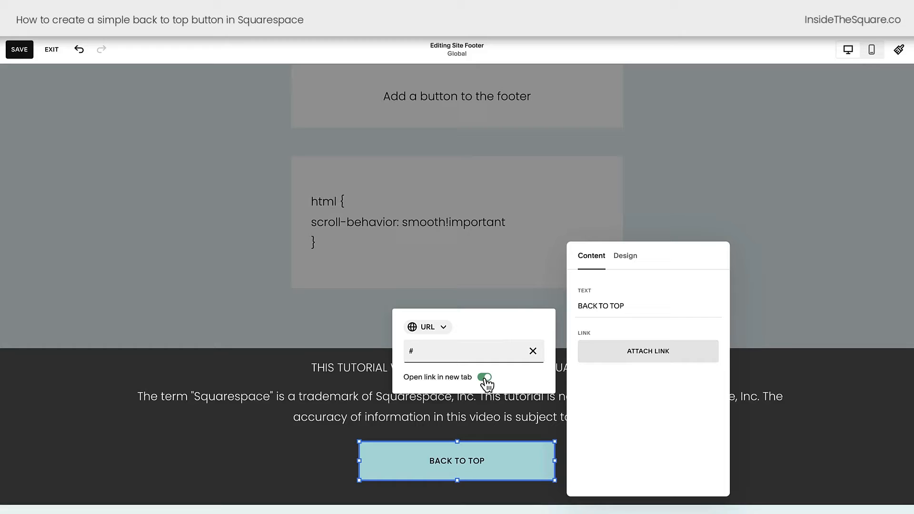
left_click(484, 377)
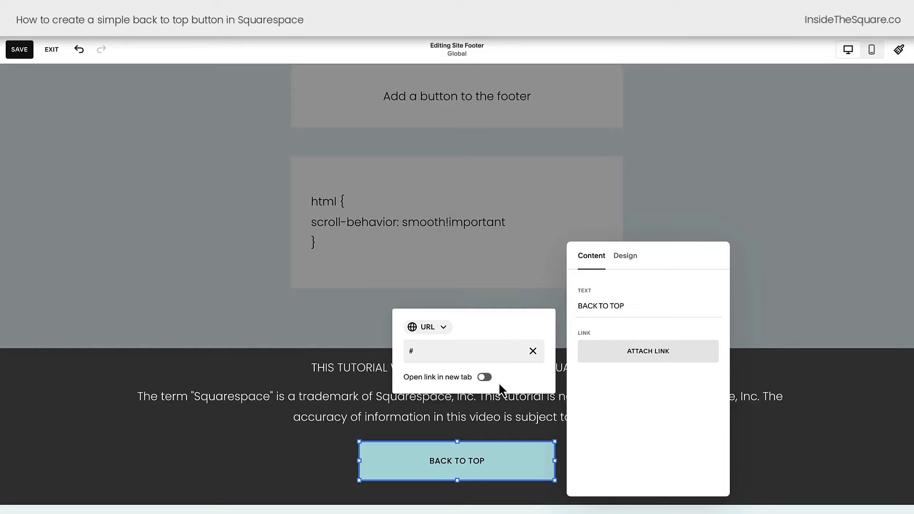
mouse_move(496, 400)
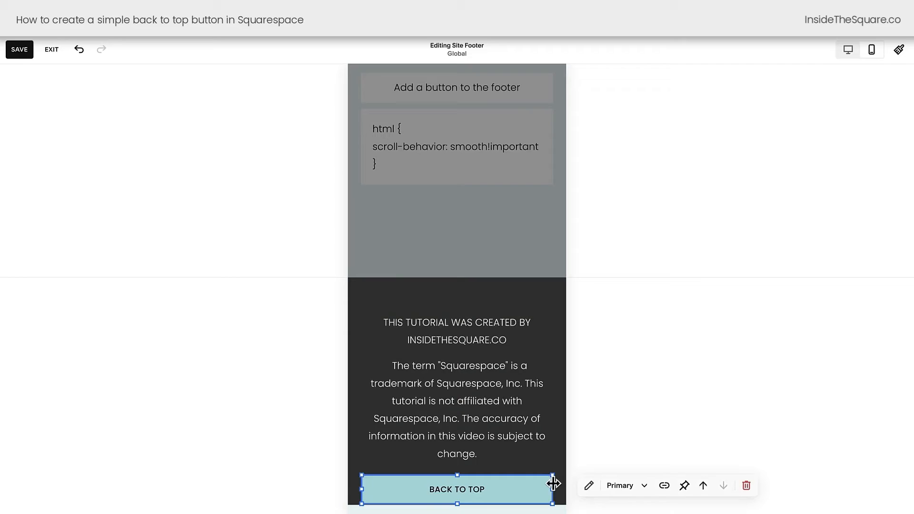
mouse_move(536, 488)
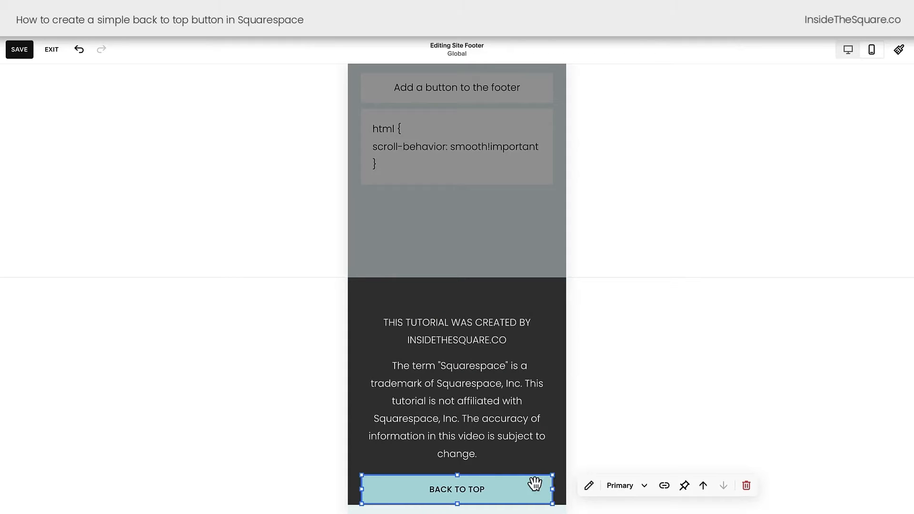
mouse_move(859, 101)
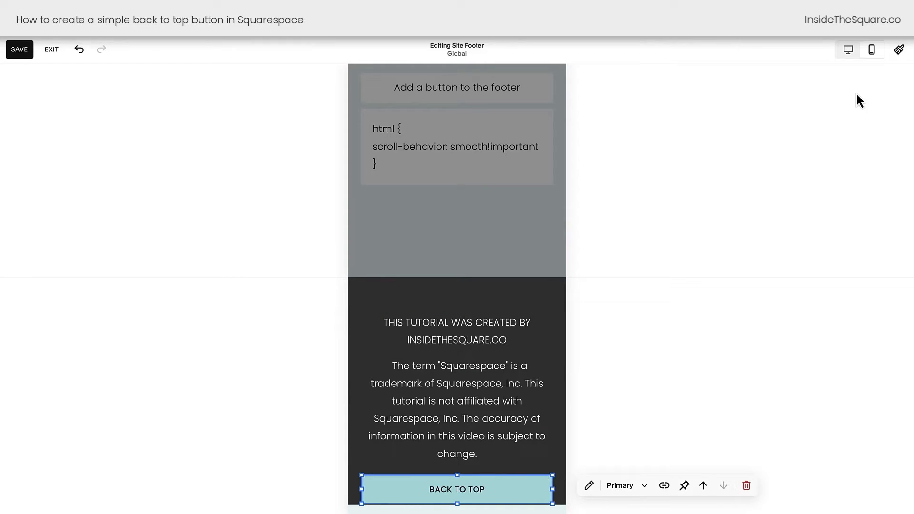
Step: Switch the footer preview back to desktop layout after checking mobile
left_click(848, 49)
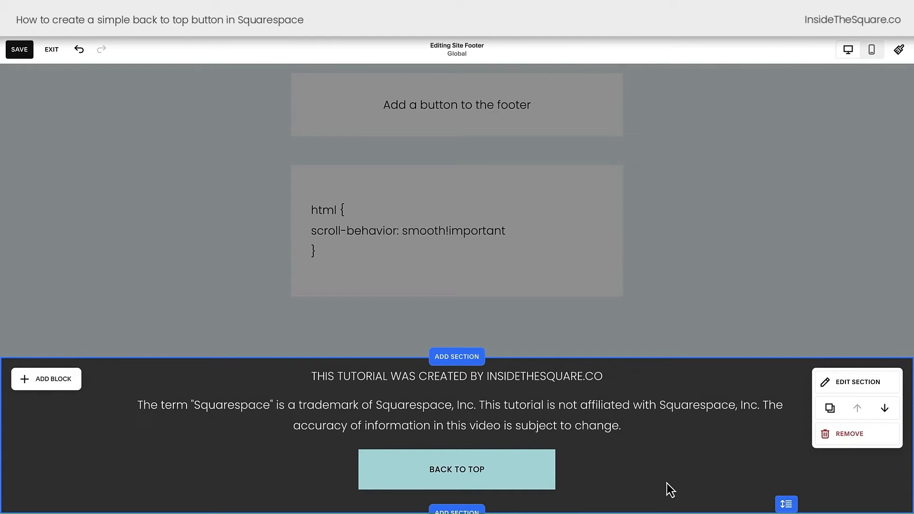
mouse_move(652, 411)
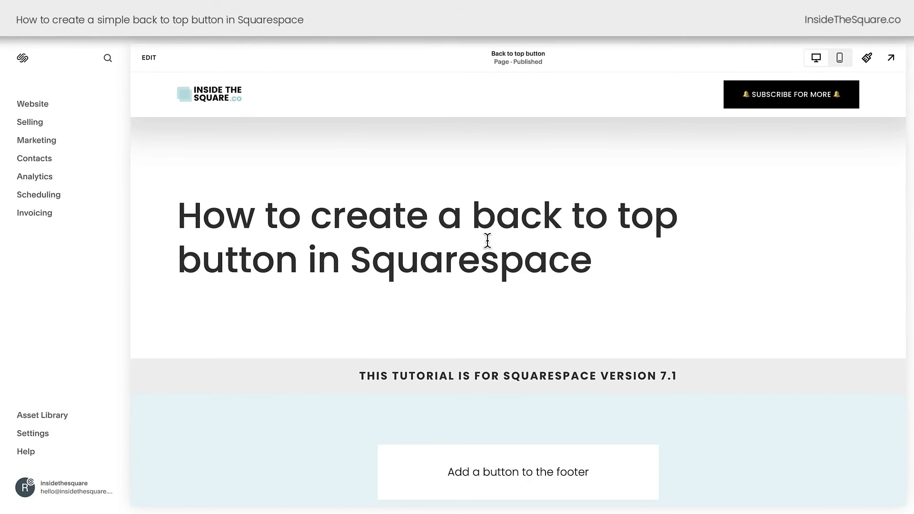
Step: On the live page, use the footer's BACK TO TOP button, which jumps instantly to the top
scroll("down", 3)
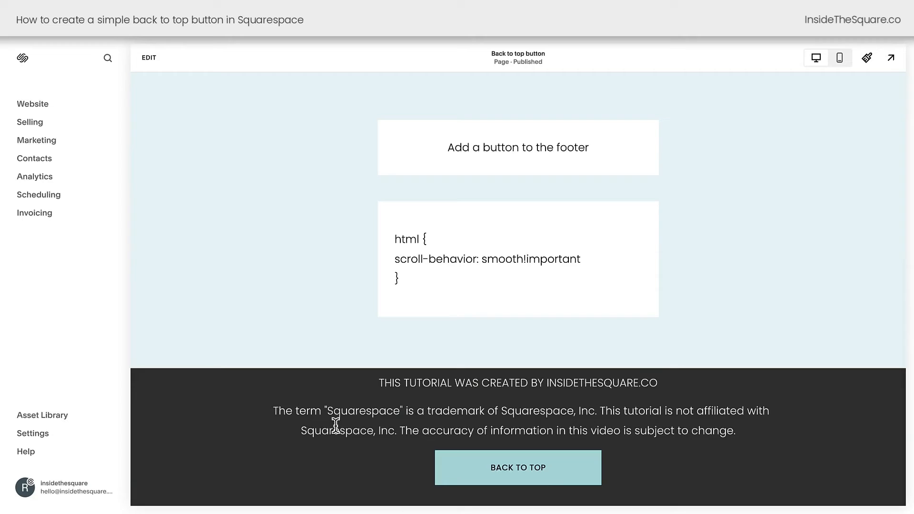
mouse_move(565, 465)
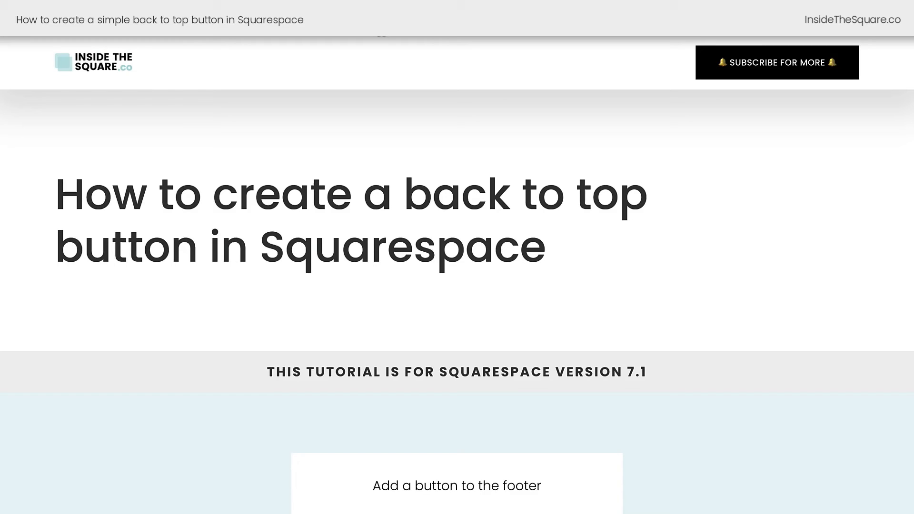
scroll("down", 3)
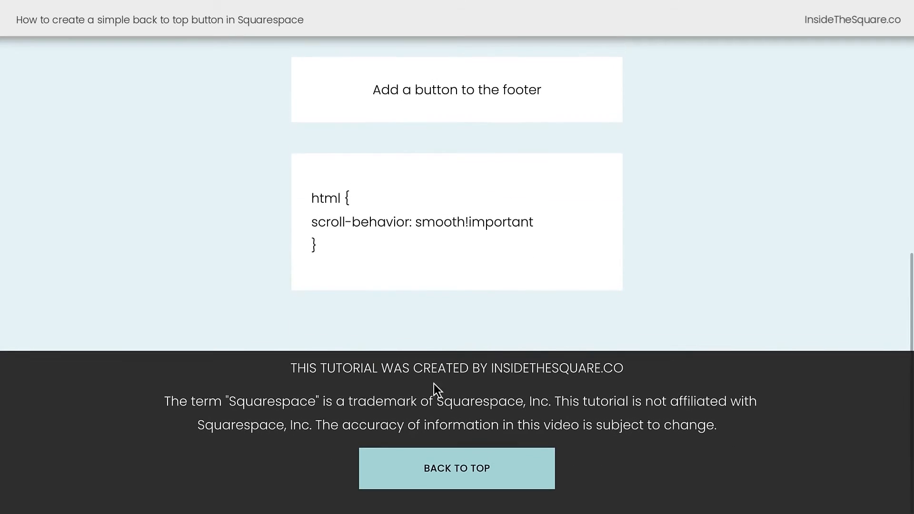
left_click(456, 468)
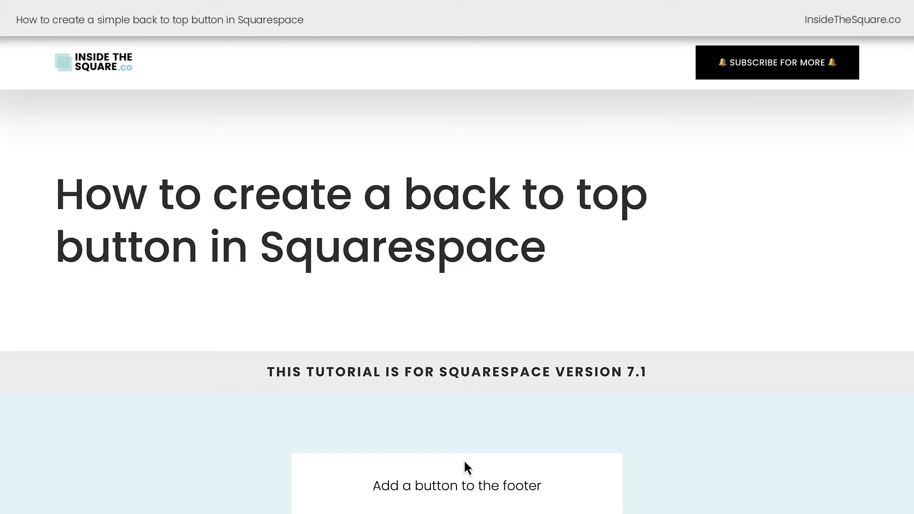
scroll("down", 3)
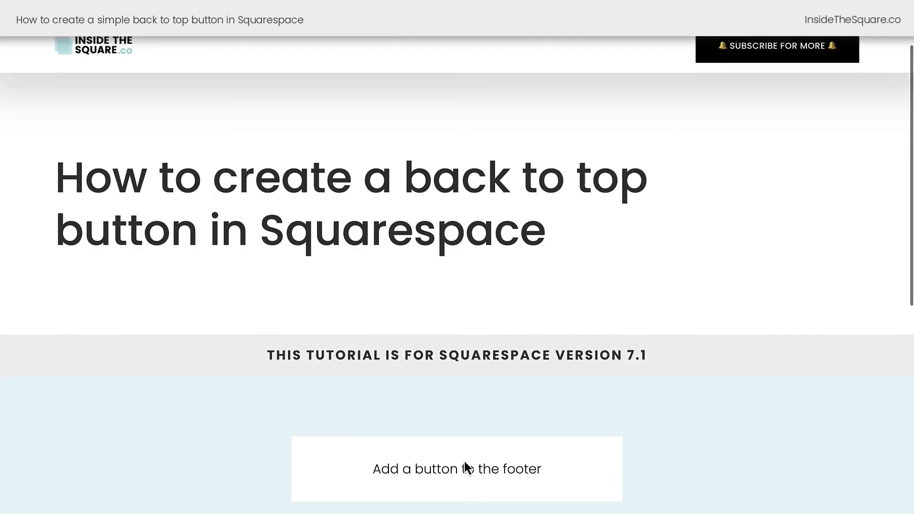
scroll("down", 3)
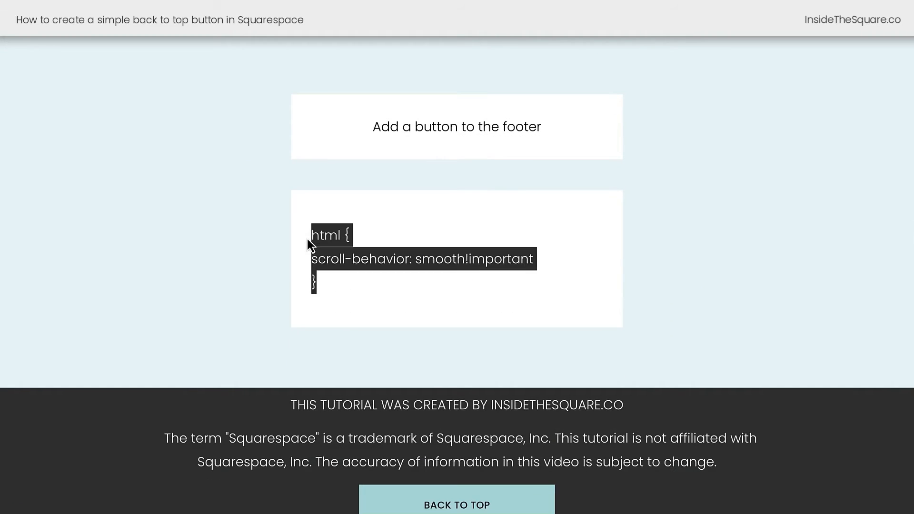
mouse_move(672, 290)
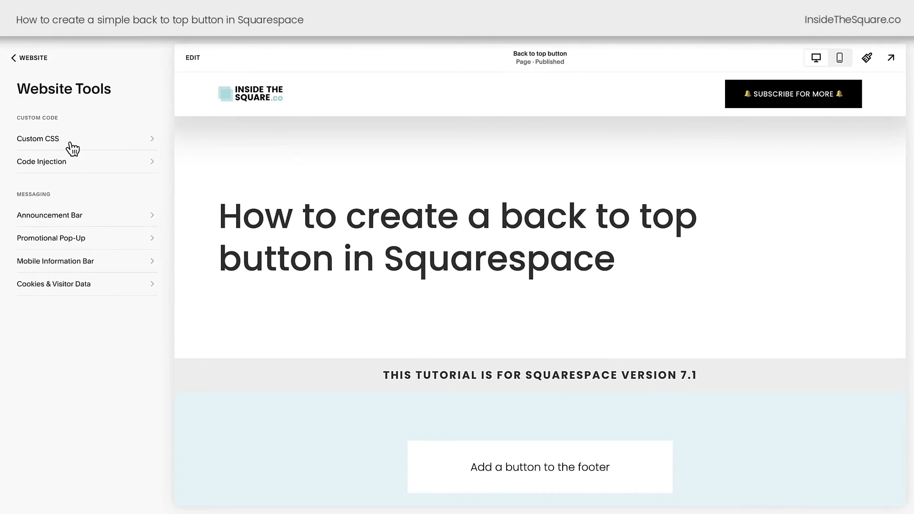
Step: Add 'html { scroll-behavior: smooth!important }' in the Custom CSS editor
left_click(38, 138)
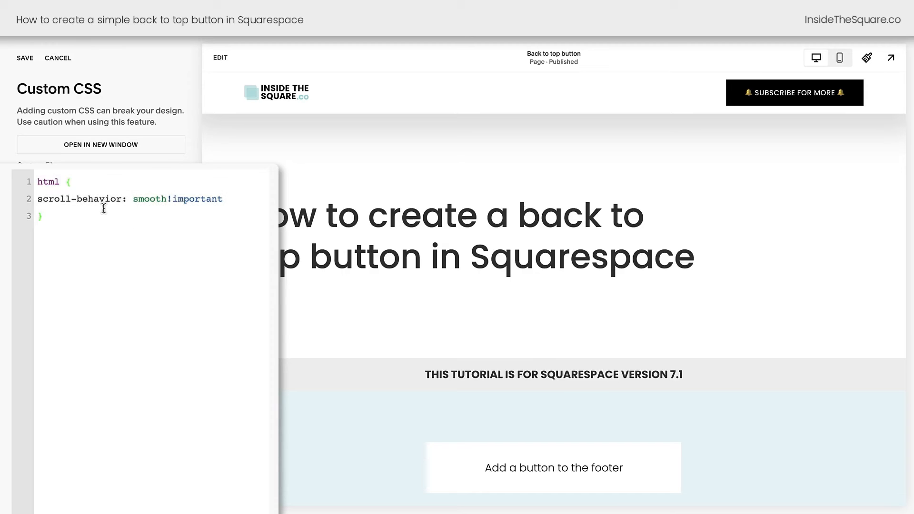
double_click(199, 199)
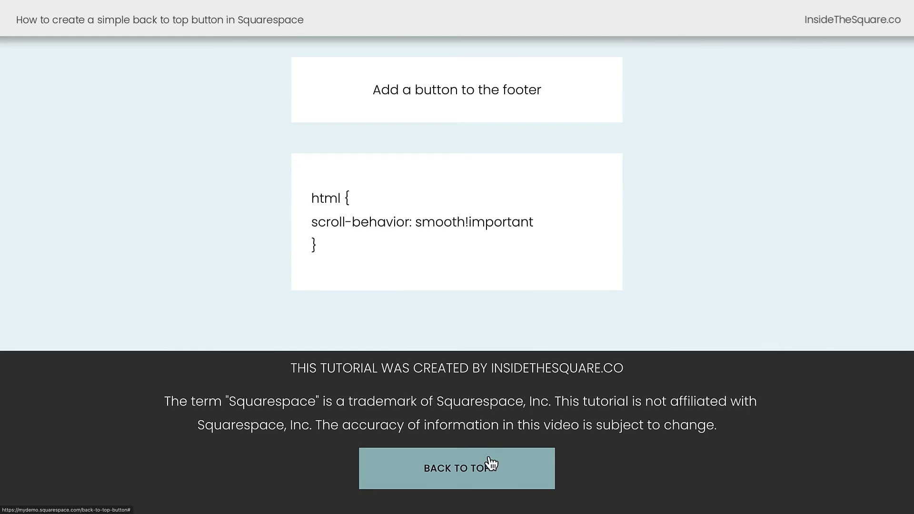
Step: Use BACK TO TOP on the live site again to confirm the scroll is now smooth
left_click(457, 468)
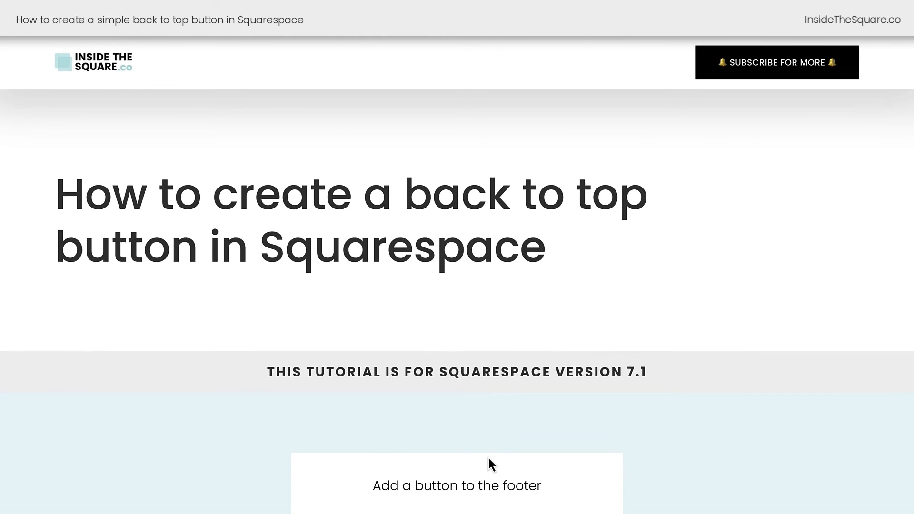
scroll("down", 3)
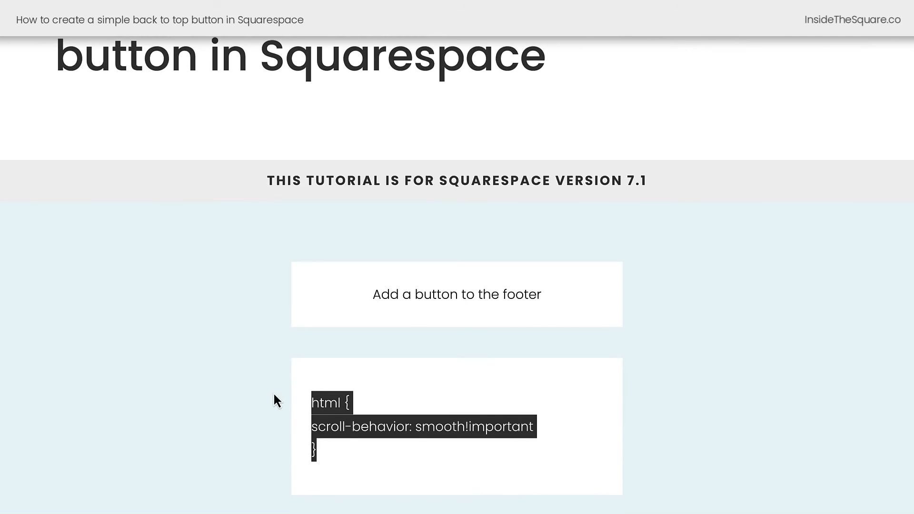
scroll("down", 3)
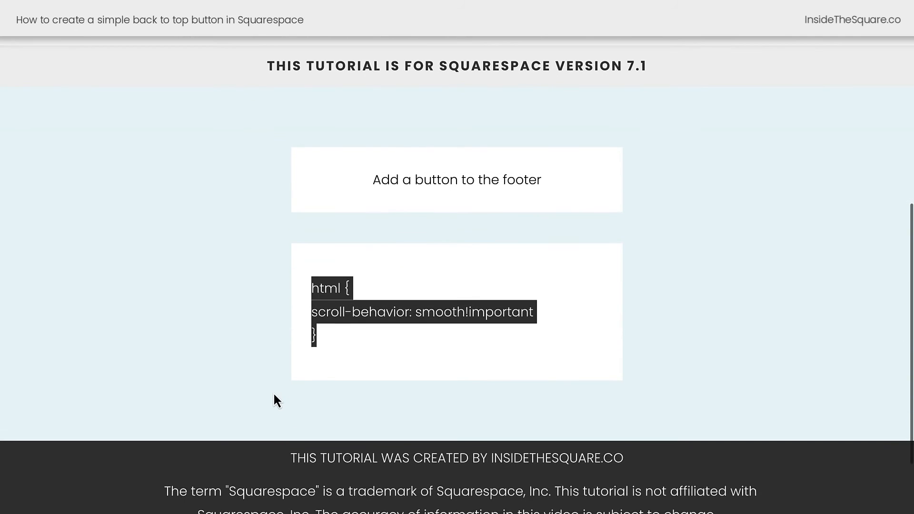